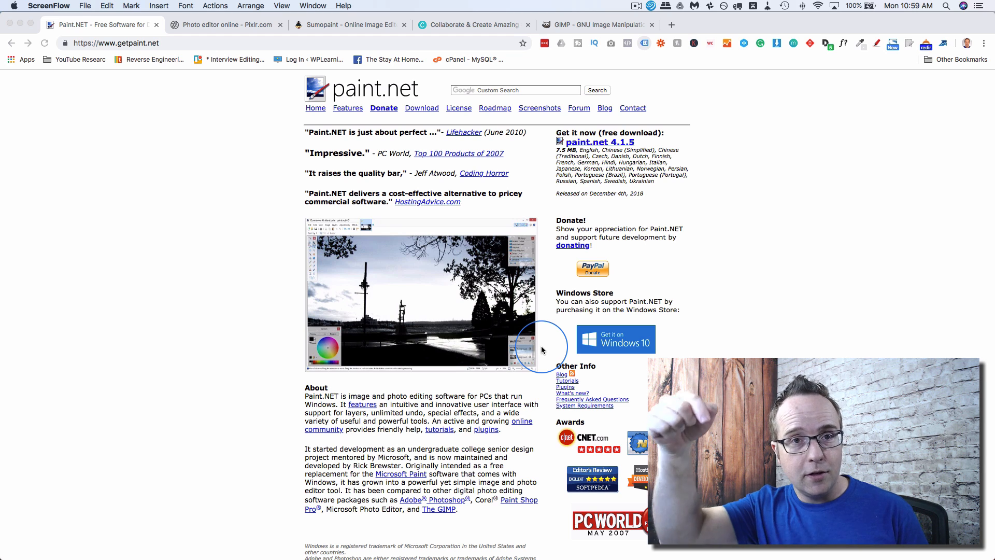
pyautogui.moveTo(223, 476)
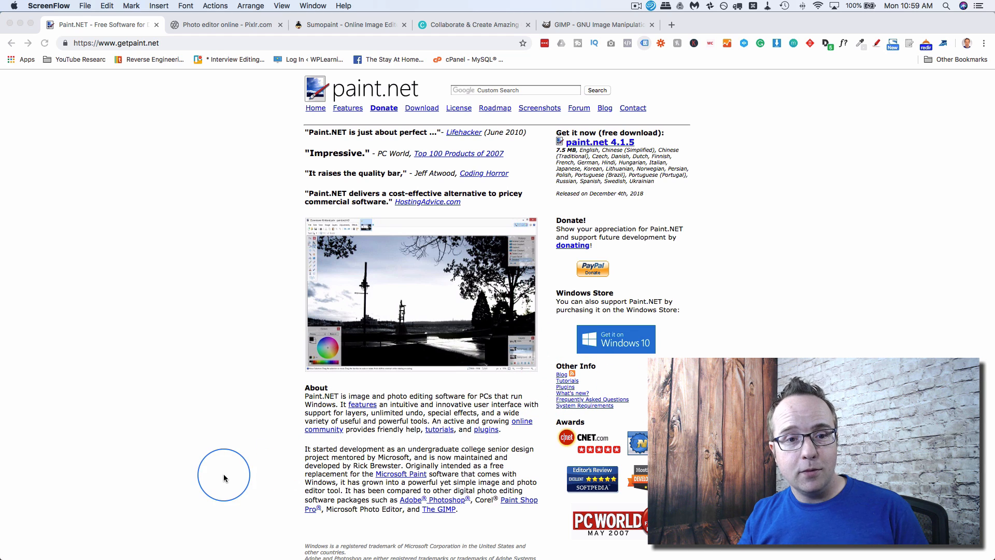
pyautogui.moveTo(252, 287)
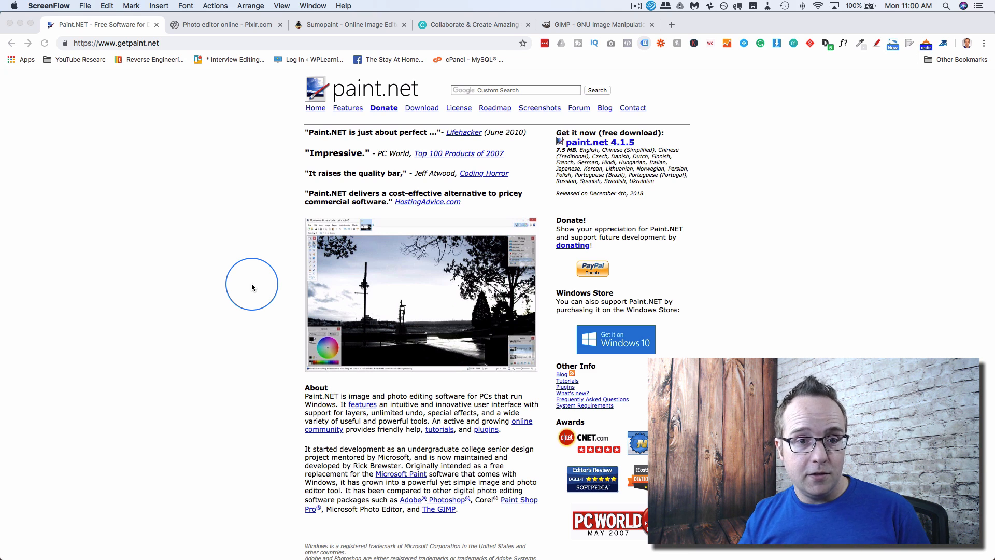
pyautogui.moveTo(238, 301)
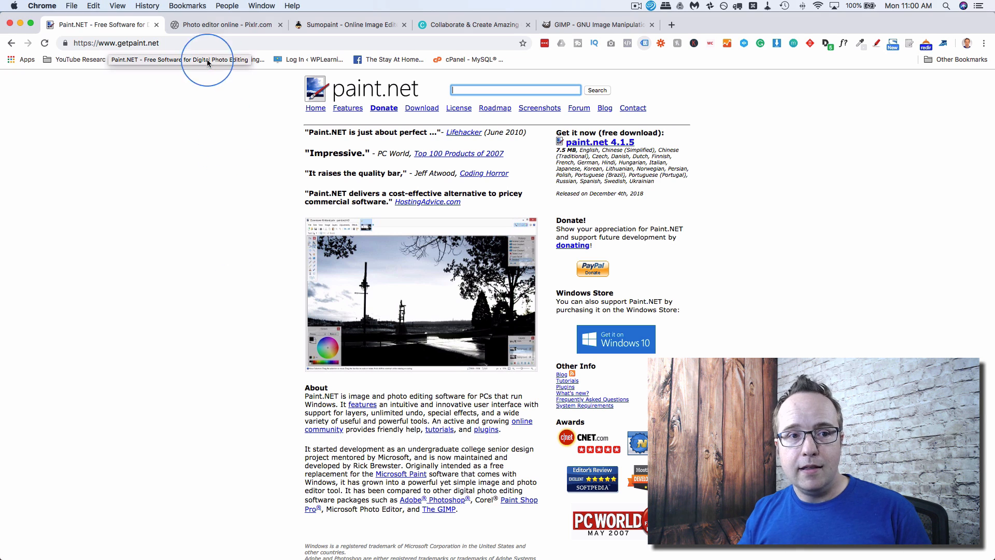
# Switch to the Pixlr tab and browse its homepage down to the mobile app and about sections.
pyautogui.click(222, 24)
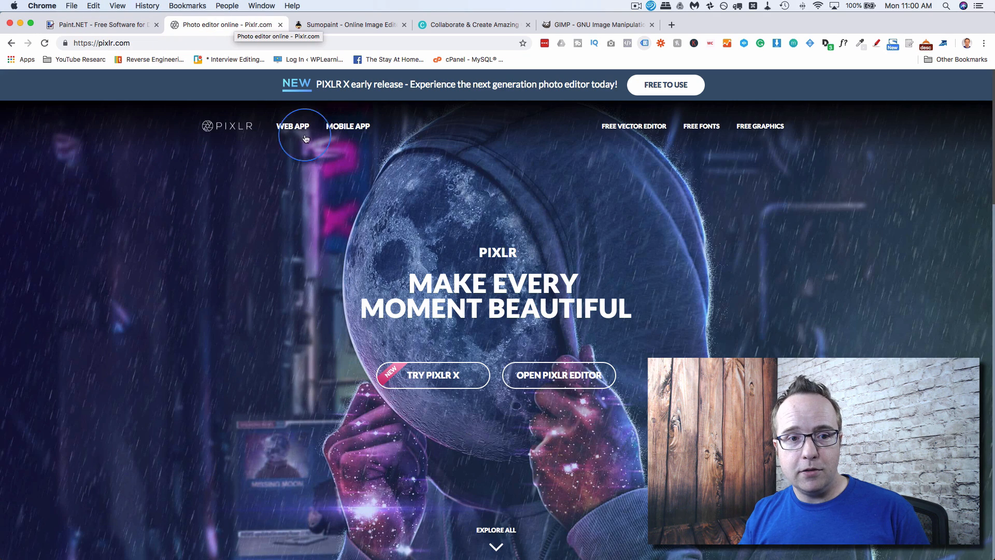
pyautogui.moveTo(293, 254)
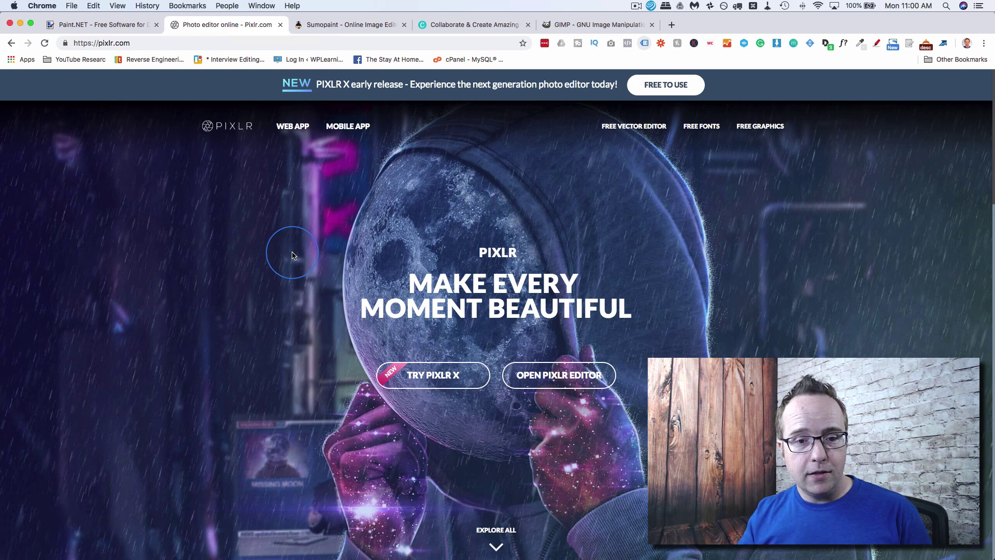
pyautogui.scroll(-3)
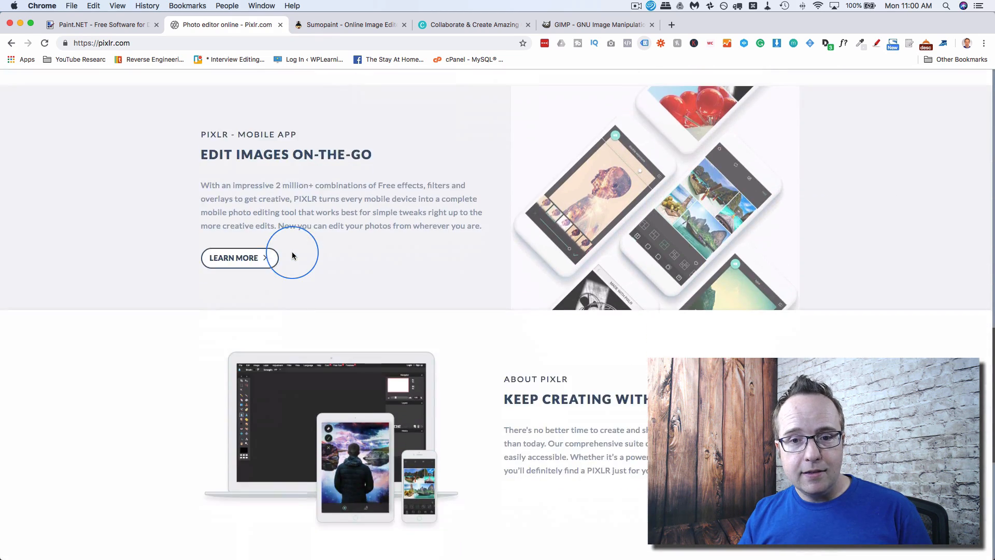
pyautogui.scroll(-3)
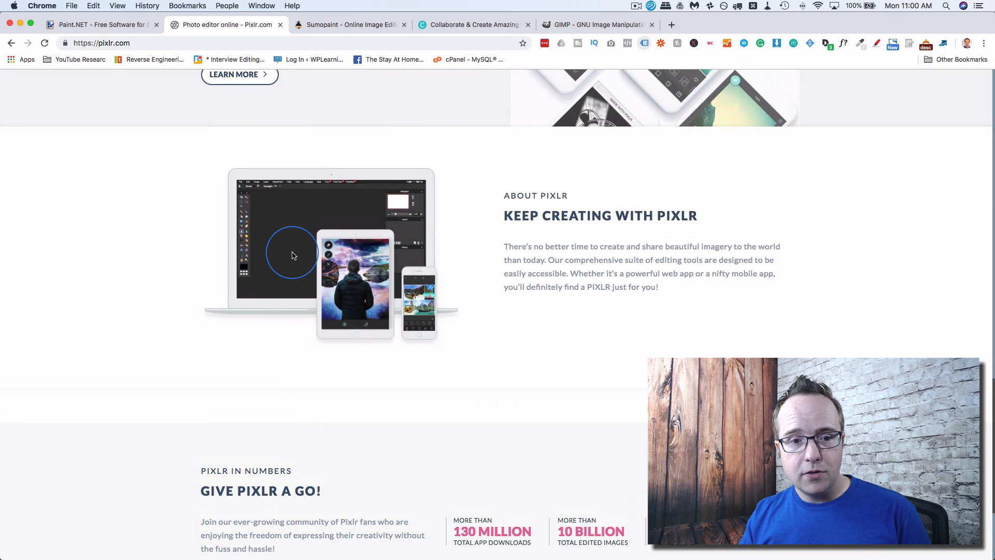
pyautogui.scroll(3)
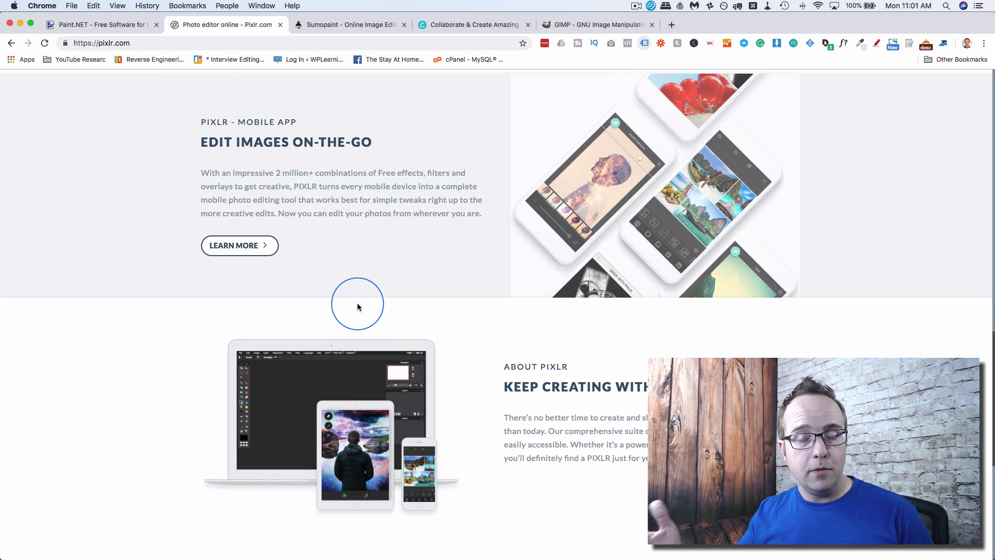
# Switch to the Sumopaint tab and browse down to its editor screenshot and Unique Features and Tools section.
pyautogui.click(350, 23)
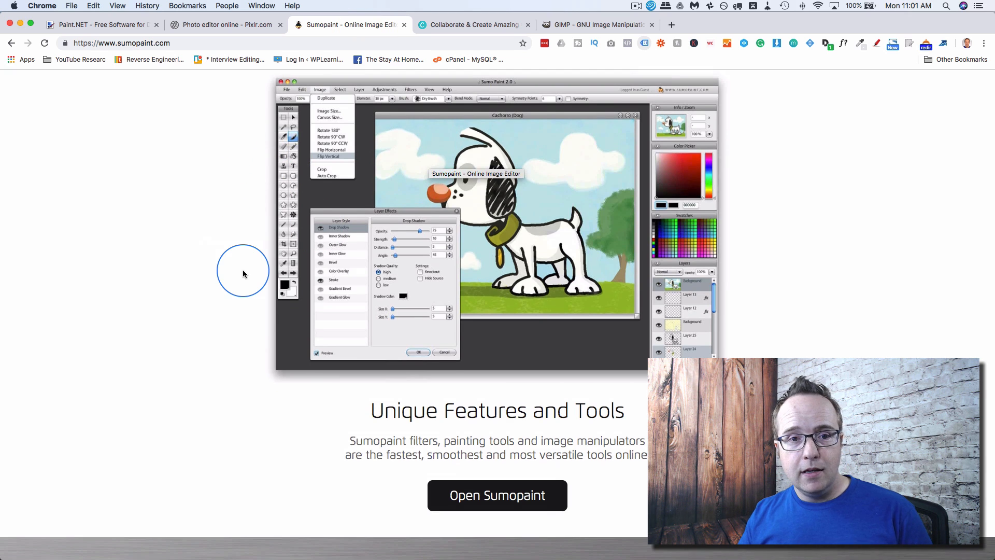
pyautogui.scroll(3)
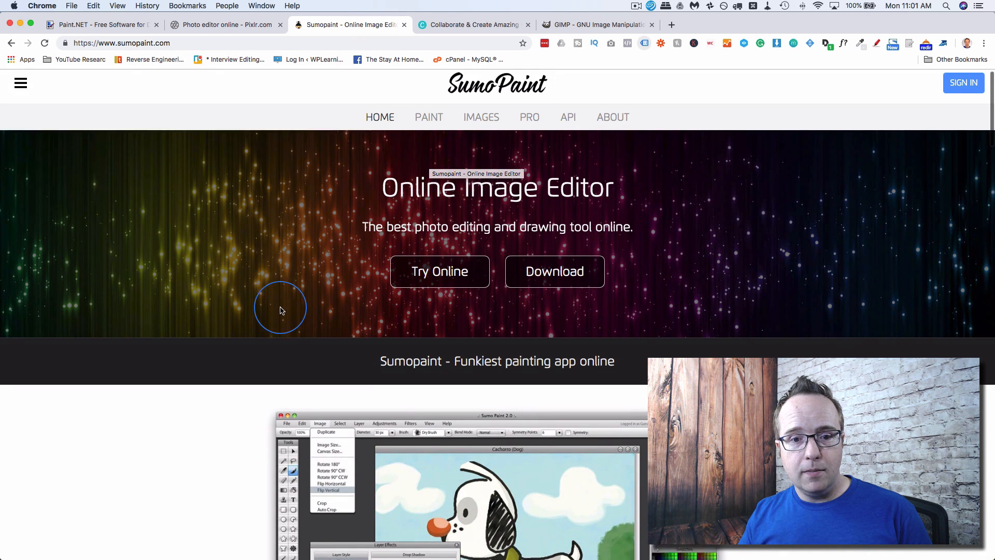
pyautogui.scroll(-3)
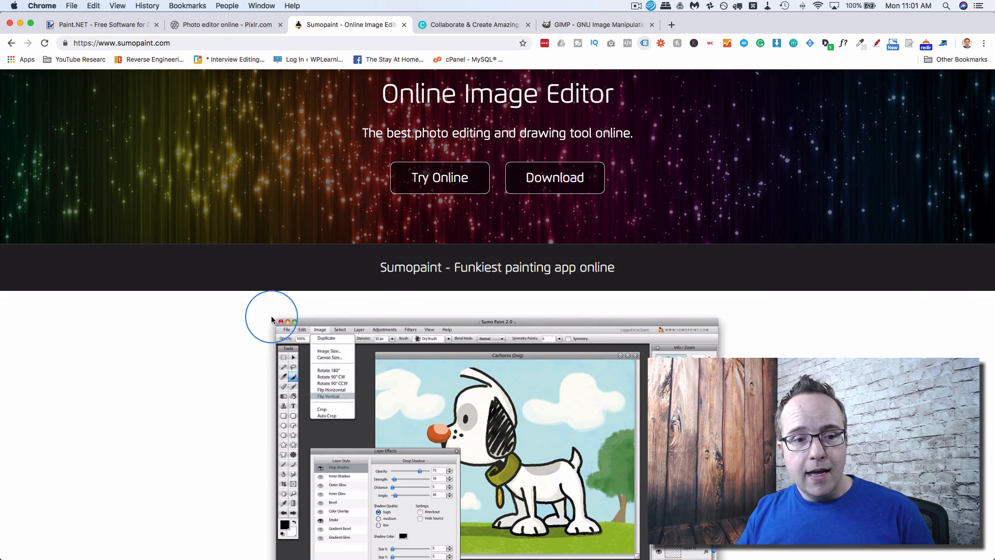
pyautogui.scroll(-3)
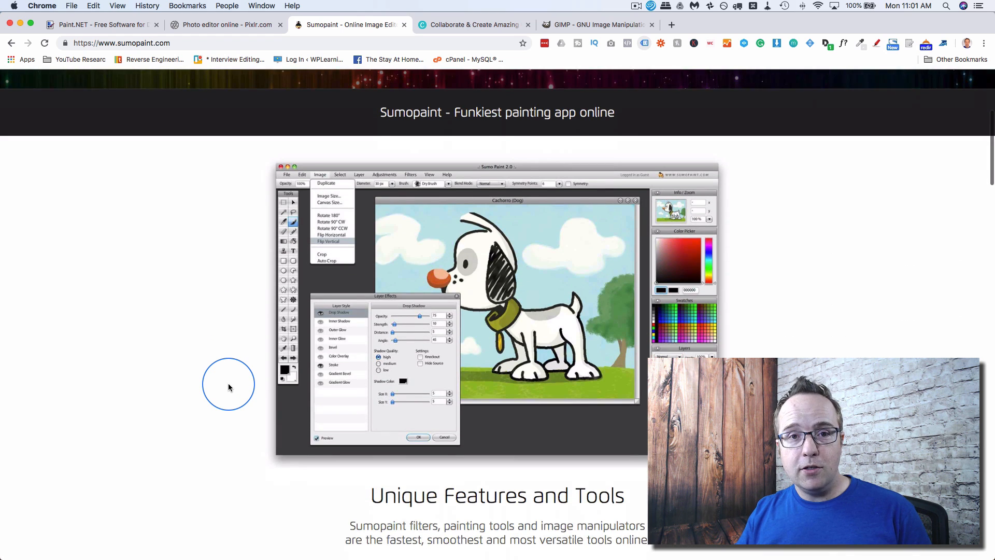
pyautogui.scroll(-3)
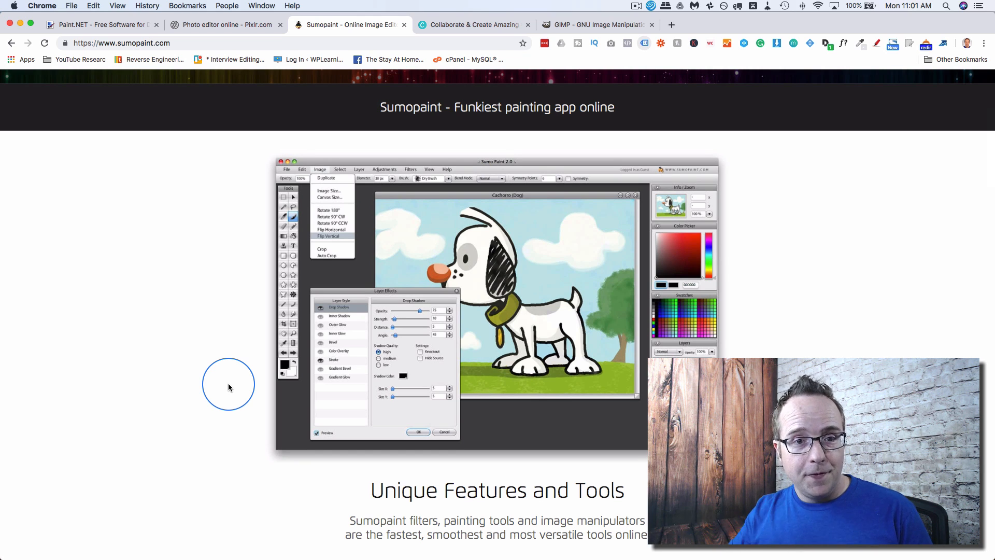
pyautogui.scroll(-3)
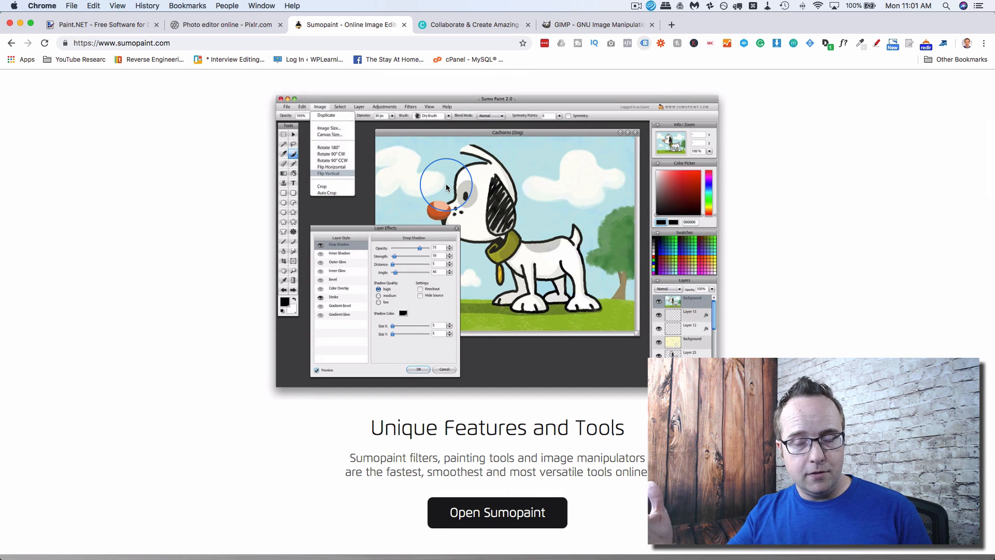
pyautogui.moveTo(338, 325)
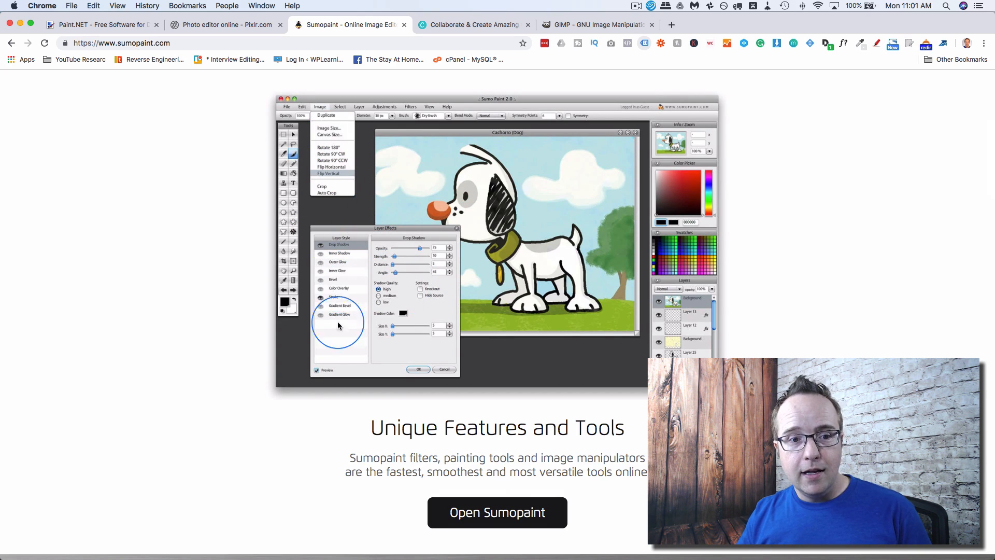
pyautogui.moveTo(288, 105)
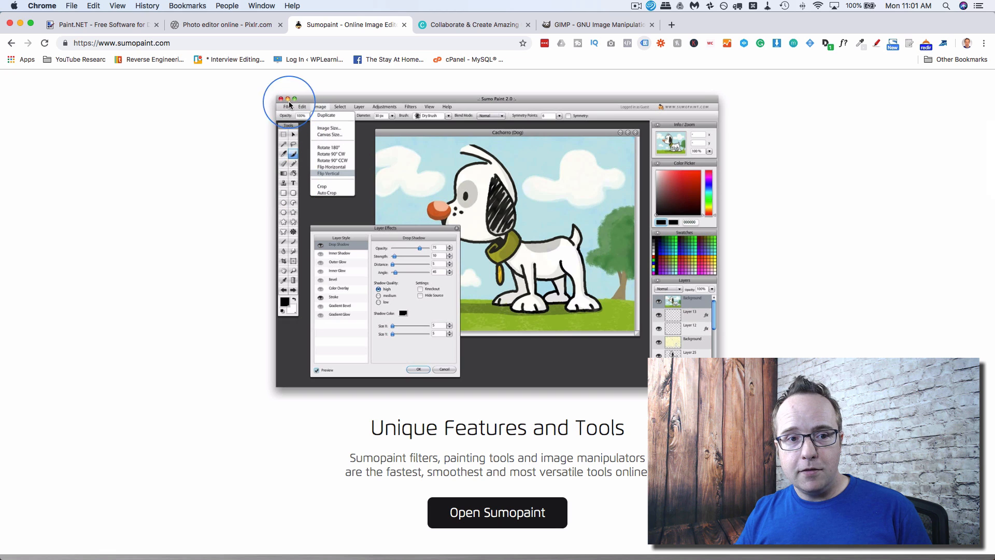
pyautogui.moveTo(722, 280)
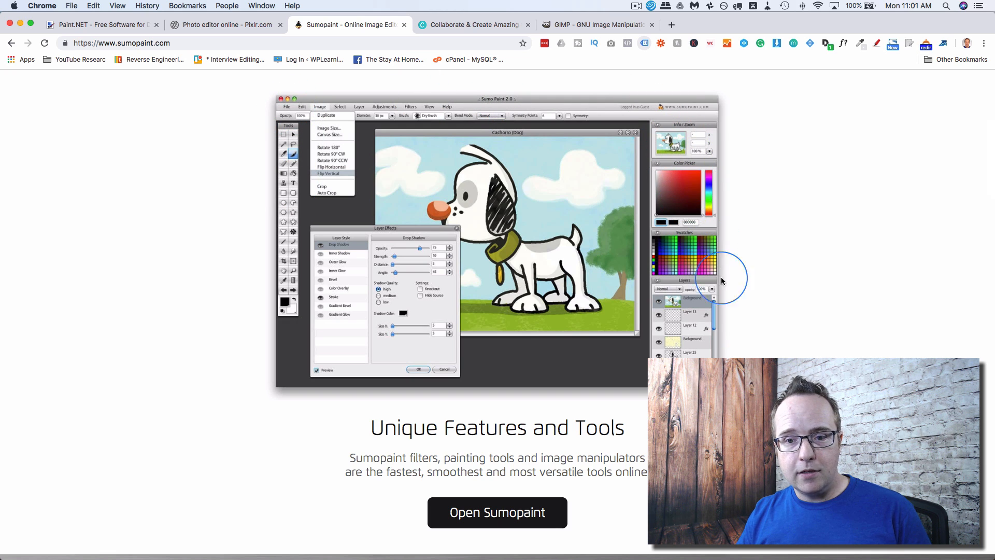
pyautogui.moveTo(688, 281)
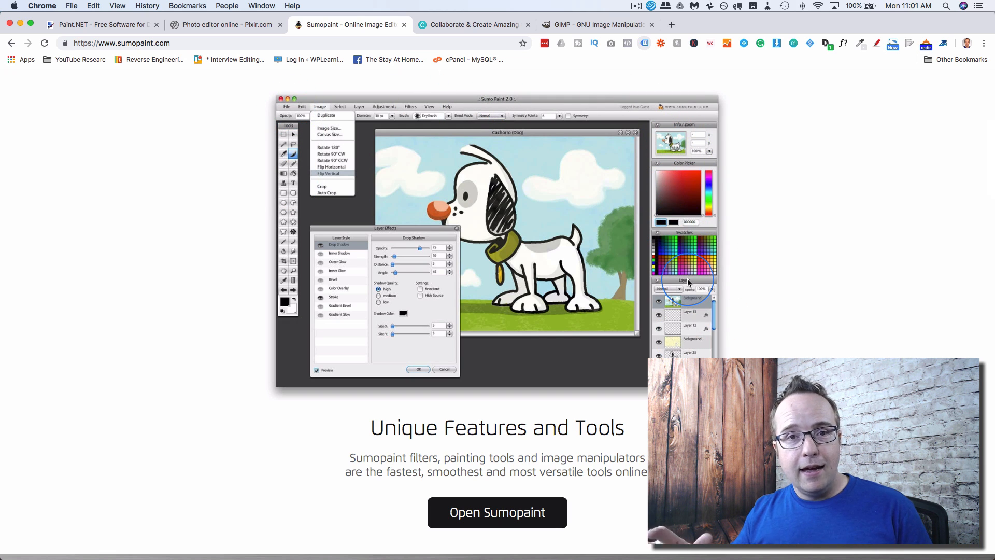
pyautogui.moveTo(571, 373)
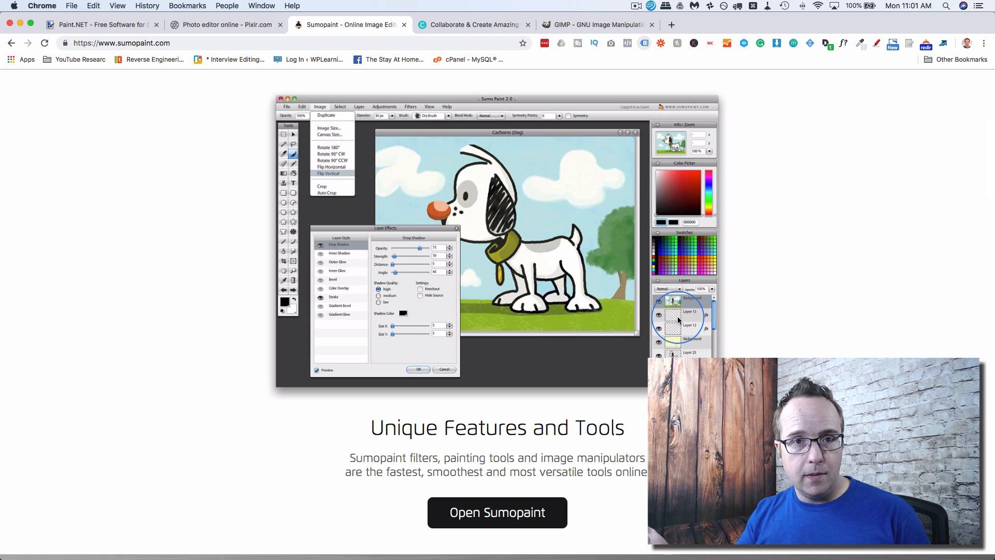
pyautogui.moveTo(511, 326)
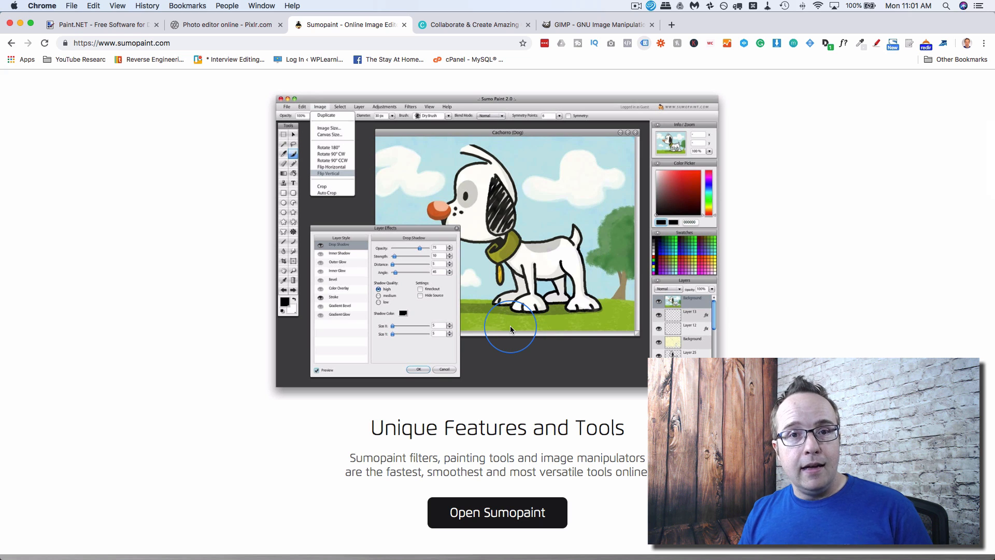
pyautogui.moveTo(502, 340)
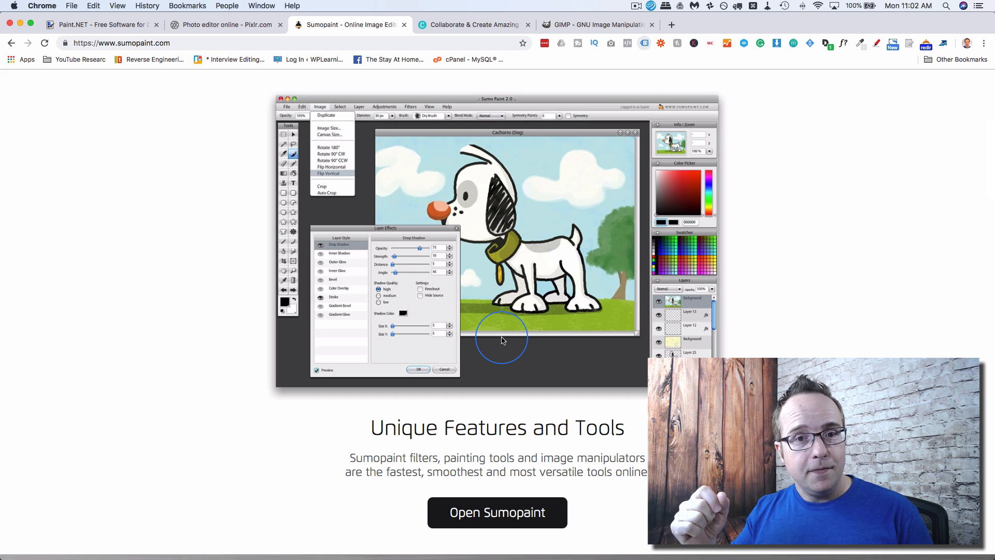
# Switch to the Canva tab showing its 'Design anything. Publish anywhere.' sign-up page.
pyautogui.click(472, 24)
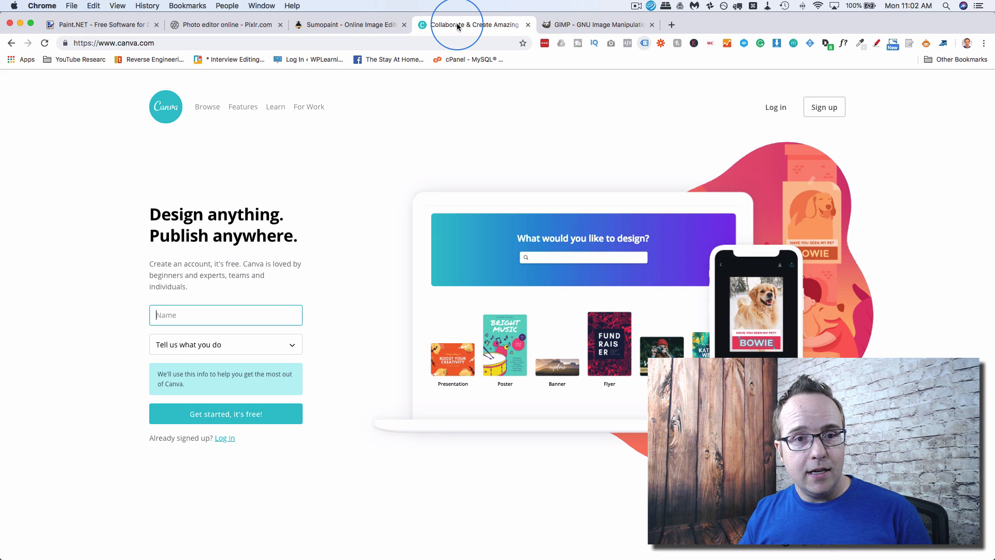
pyautogui.moveTo(392, 163)
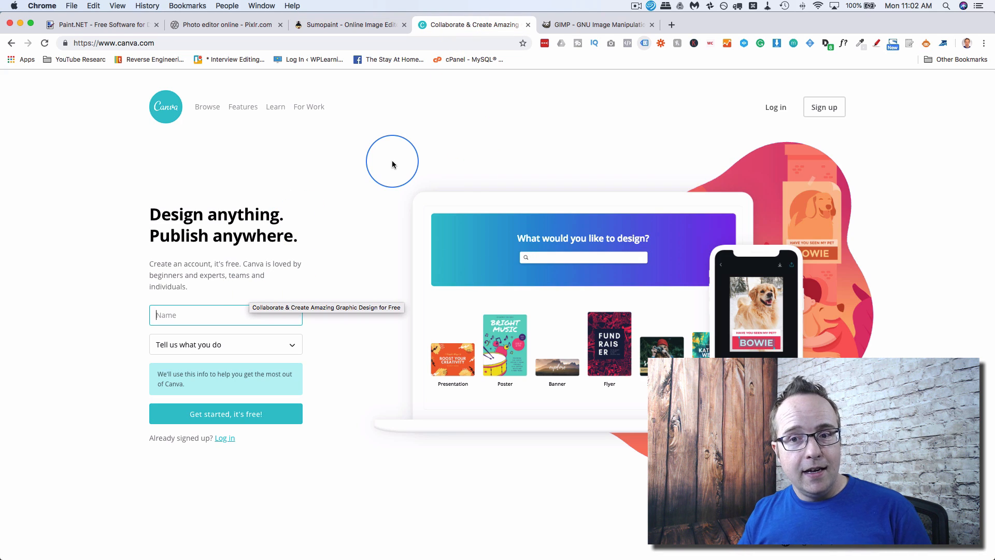
pyautogui.moveTo(378, 313)
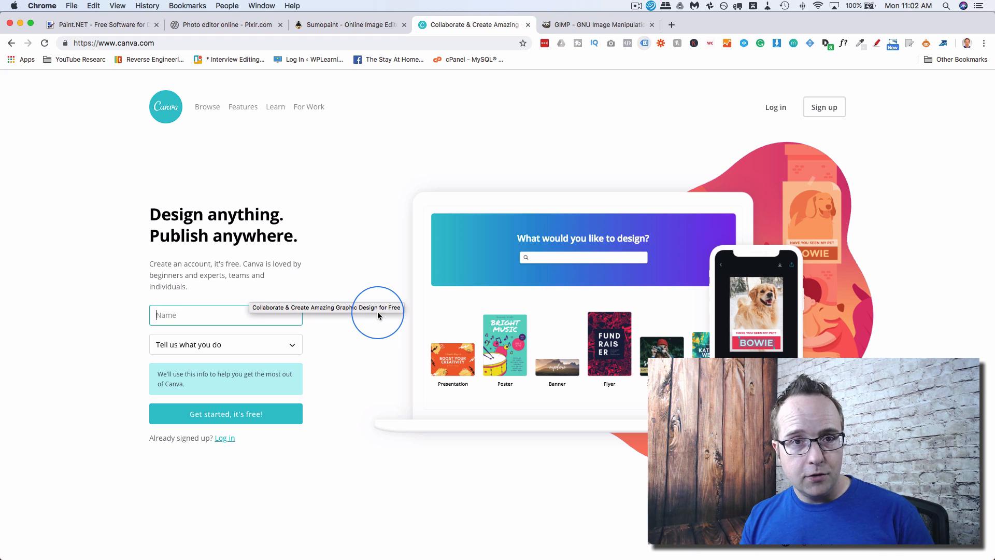
pyautogui.moveTo(377, 315)
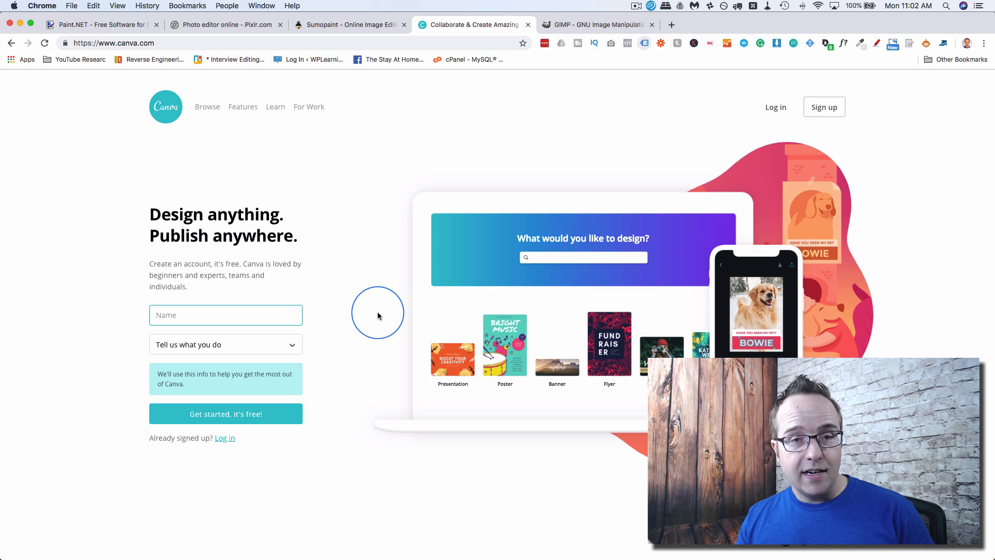
pyautogui.moveTo(305, 315)
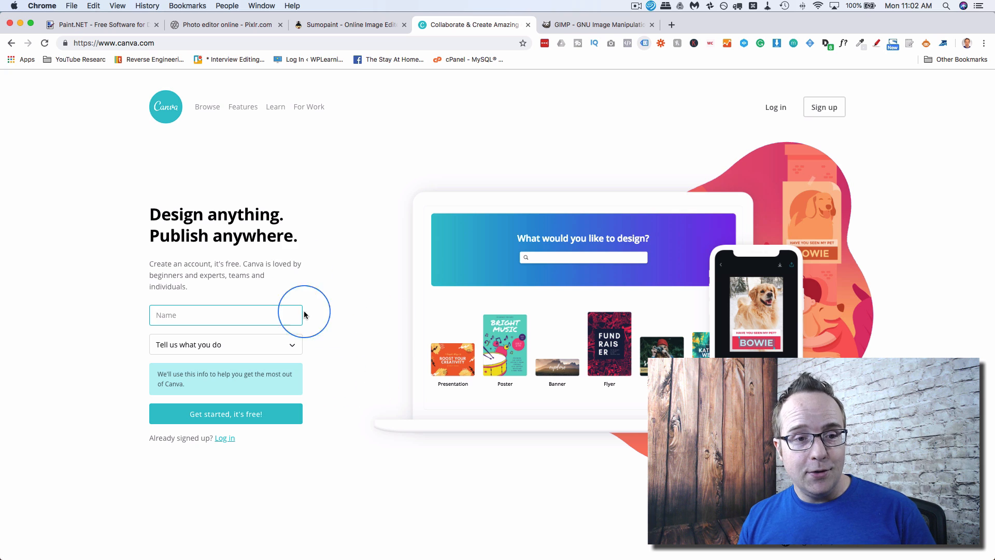
pyautogui.moveTo(322, 328)
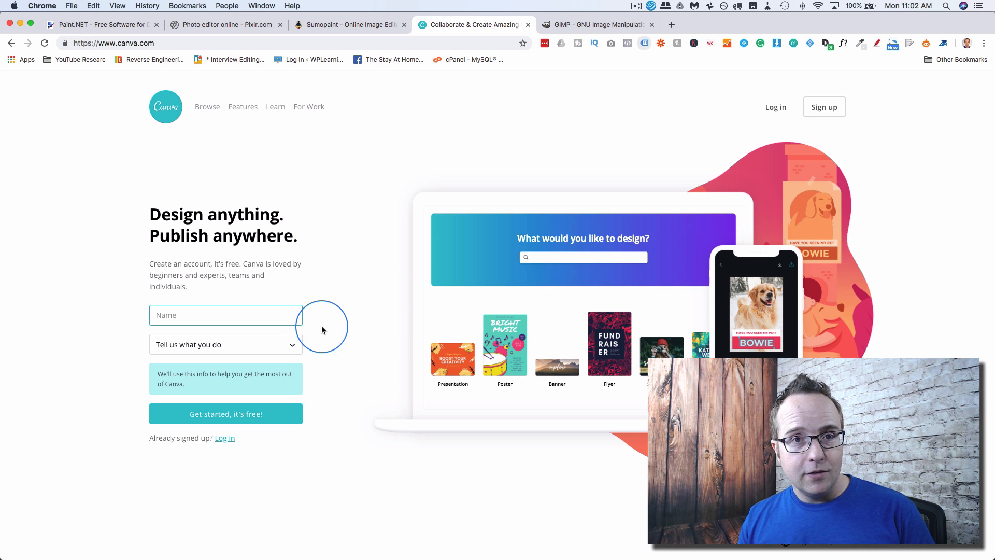
pyautogui.moveTo(344, 258)
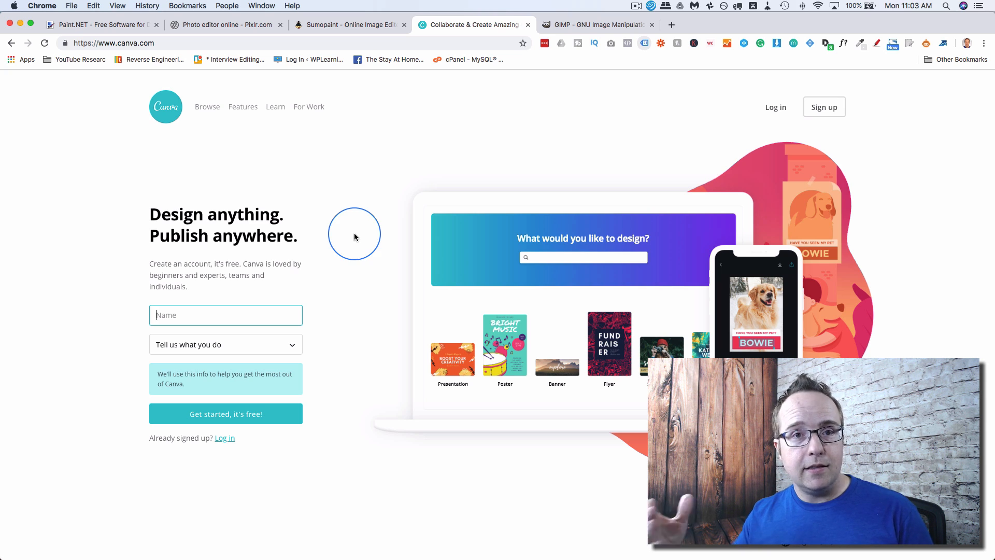
pyautogui.moveTo(605, 30)
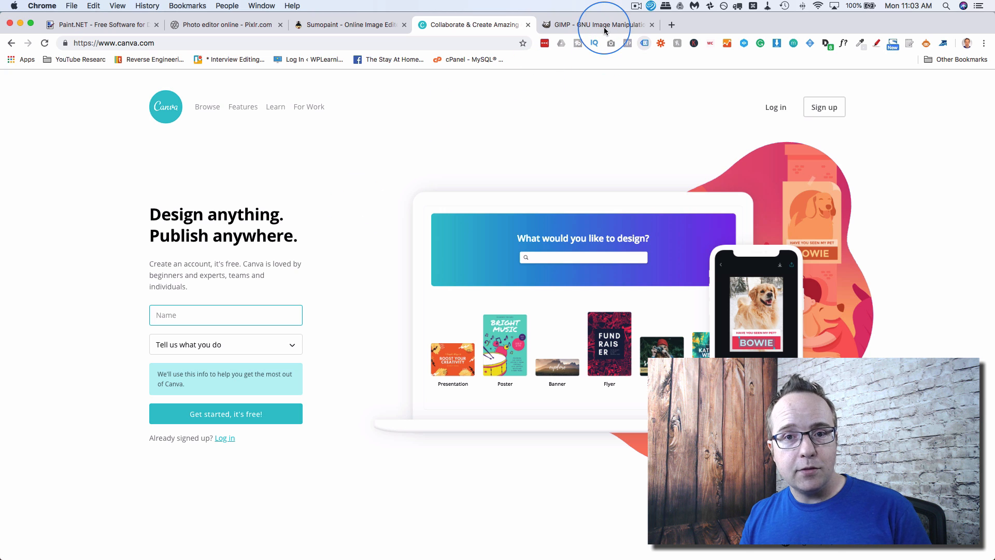
pyautogui.moveTo(599, 30)
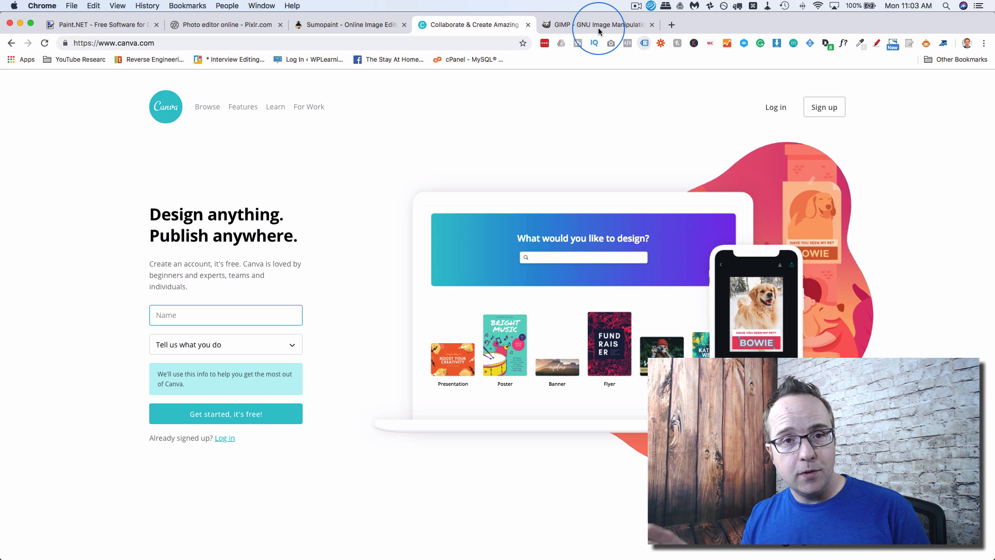
# Switch to the GIMP tab showing gimp.org's free and open source image editor introduction.
pyautogui.click(597, 24)
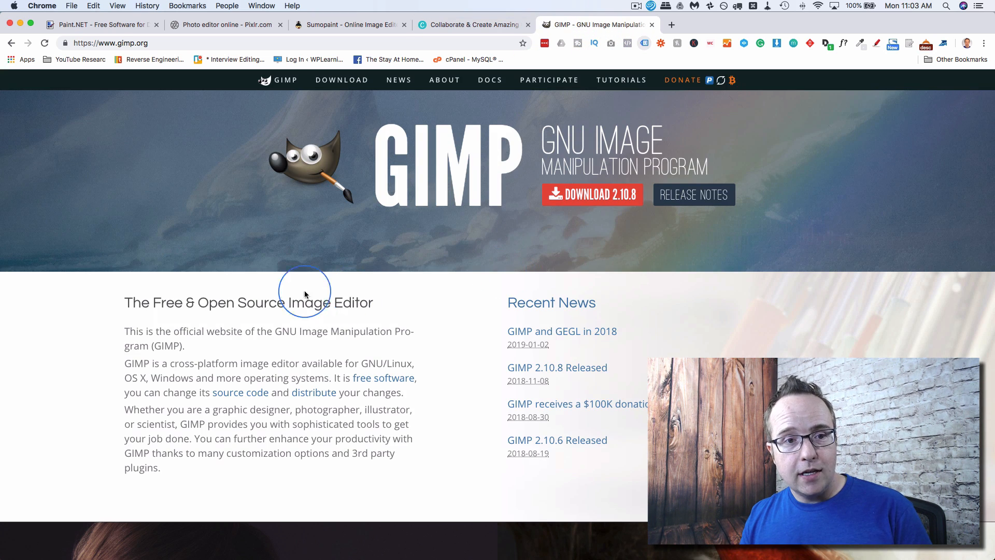
pyautogui.moveTo(473, 307)
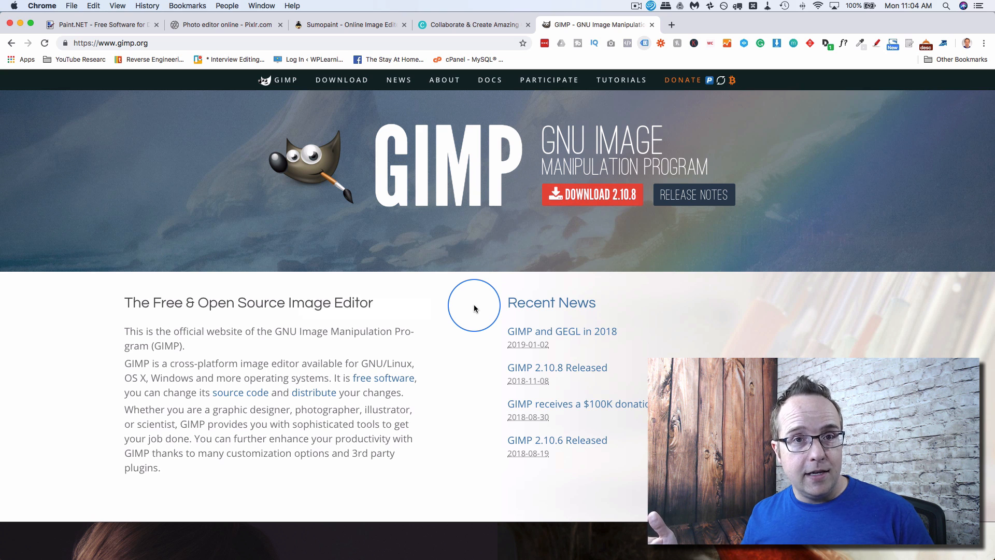
pyautogui.moveTo(456, 344)
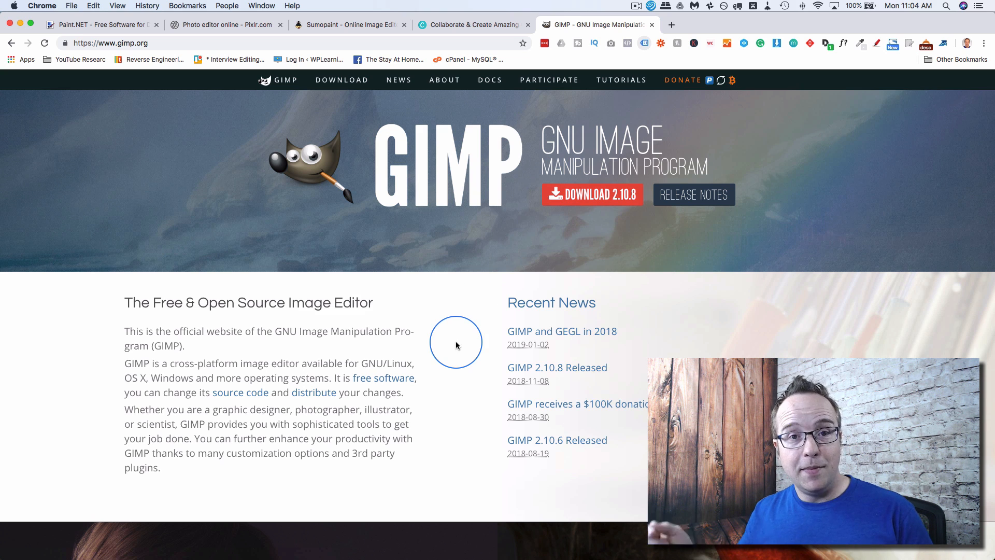